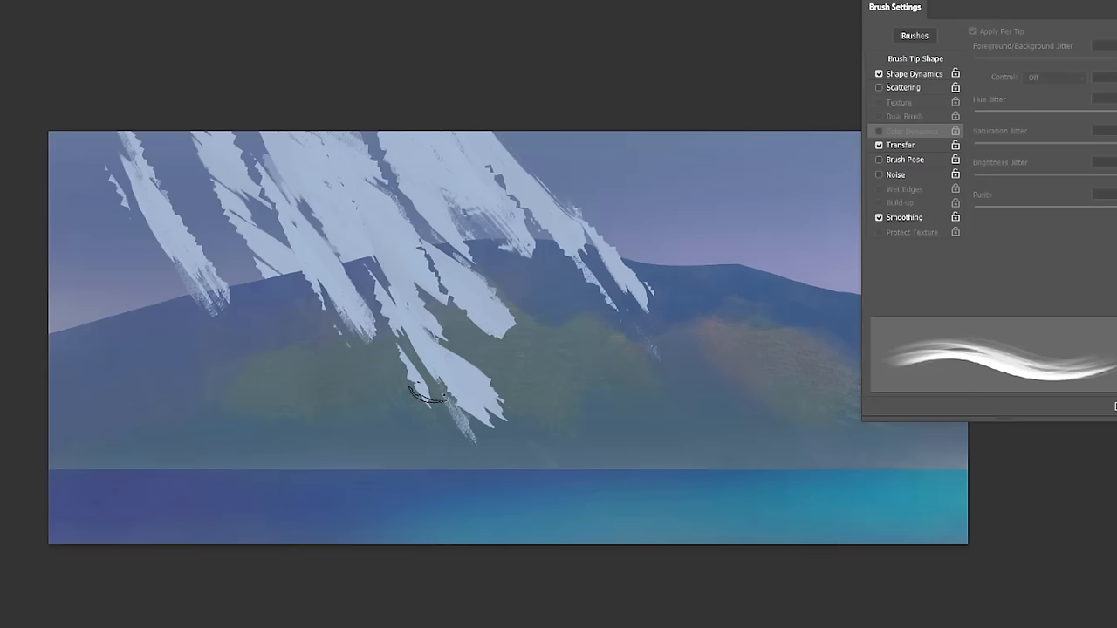
# Step: Paint additional white snow streaks down the mountain's upper slope with the Brush tool
pyautogui.moveTo(418, 398); pyautogui.dragTo(384, 178)
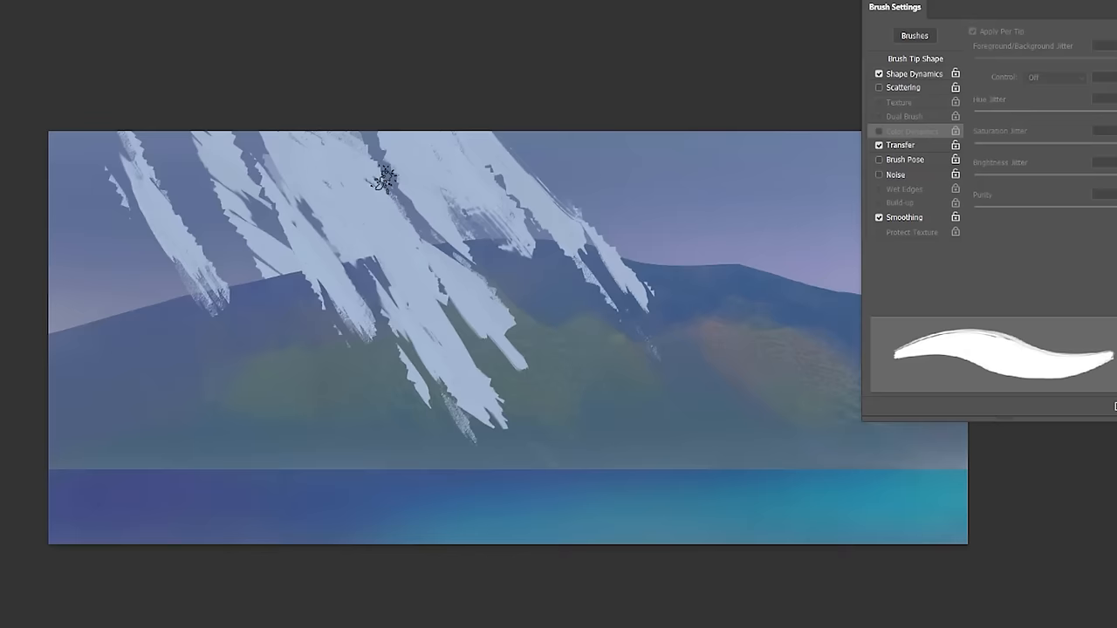